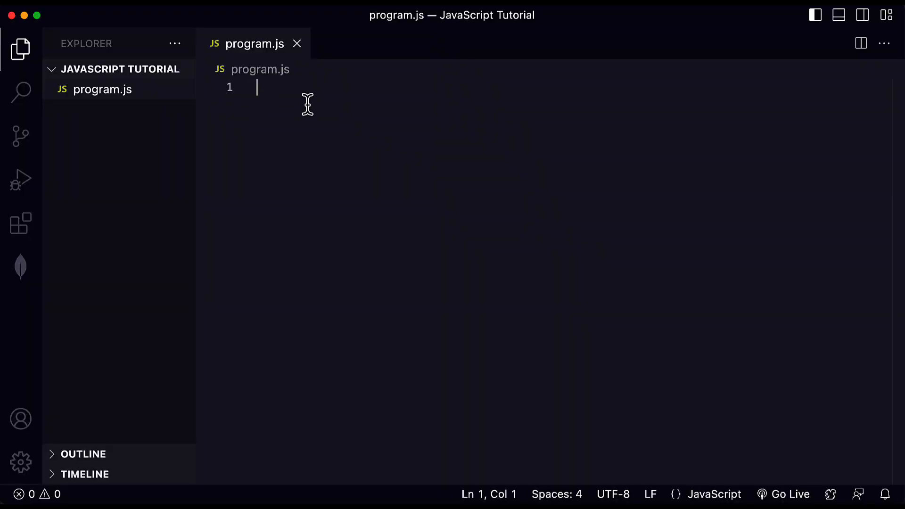
mouse_move(309, 94)
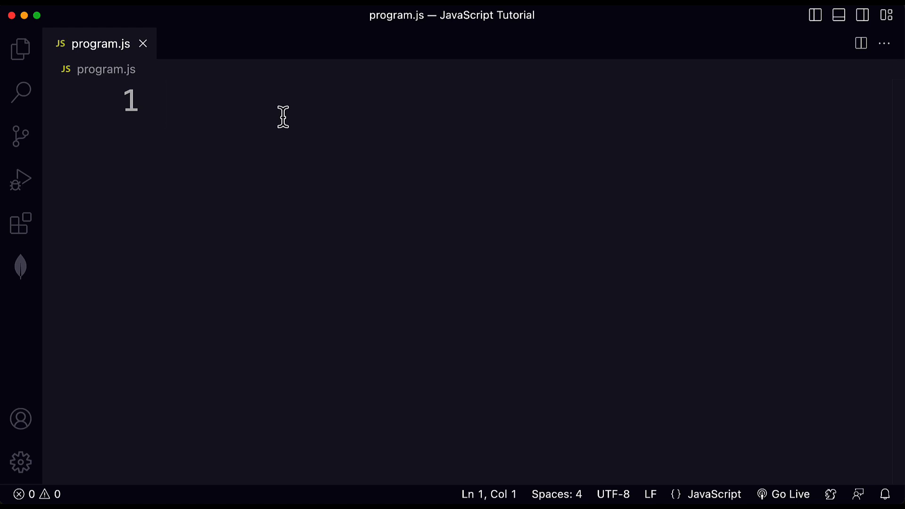
Write `let 5name = "Nora";` on line 1, a digit-leading name that gets flagged
text(let)
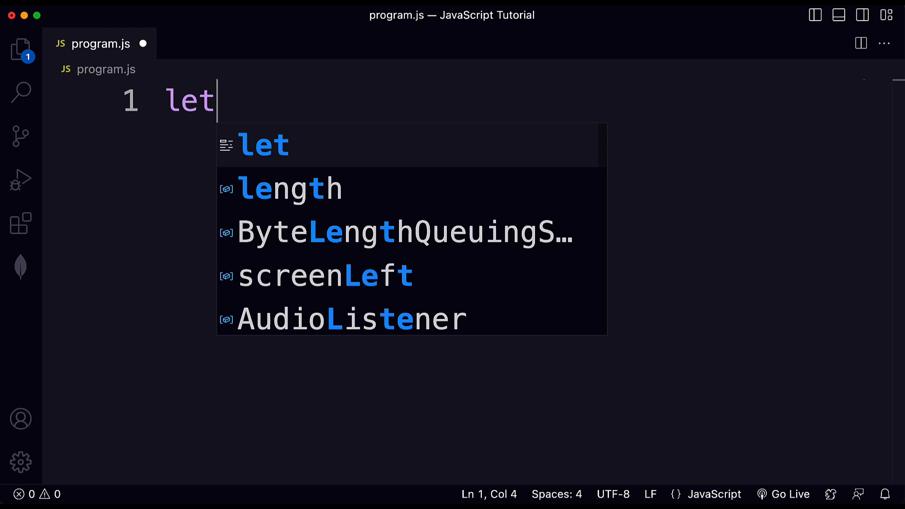
text(5name = "Nora";)
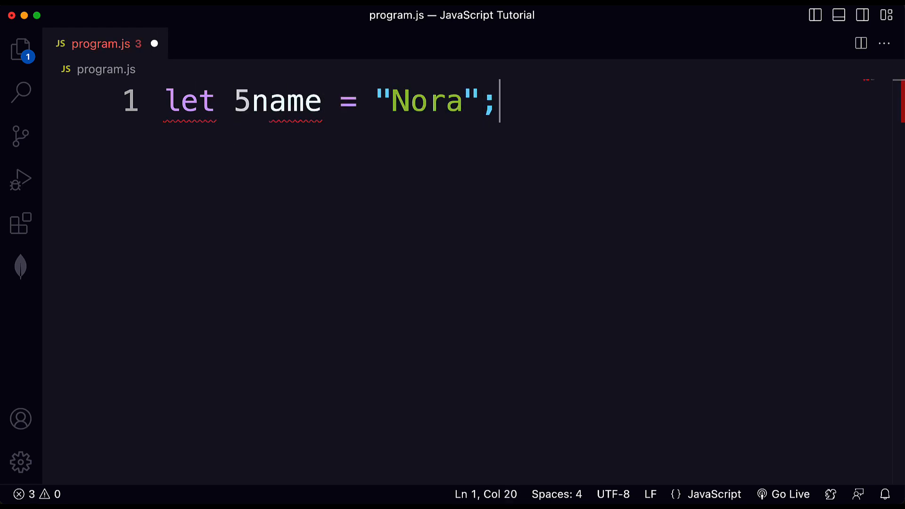
mouse_move(285, 101)
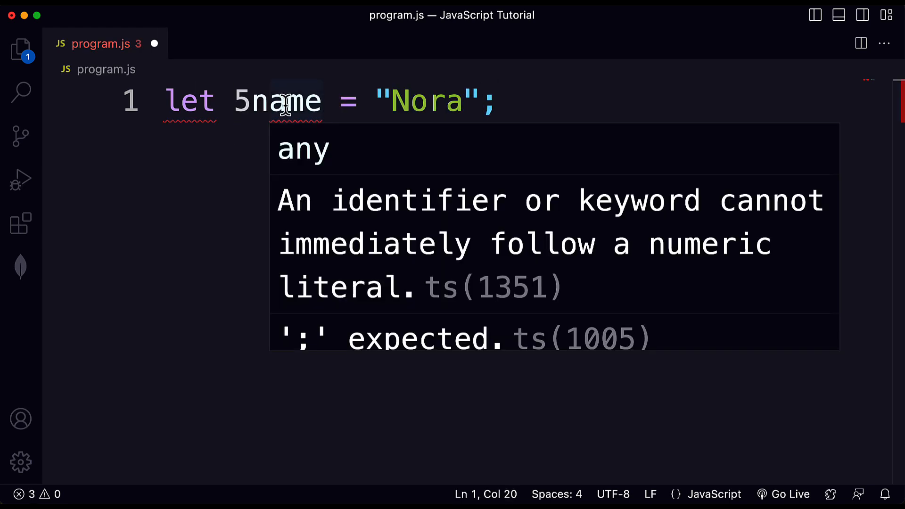
mouse_move(296, 102)
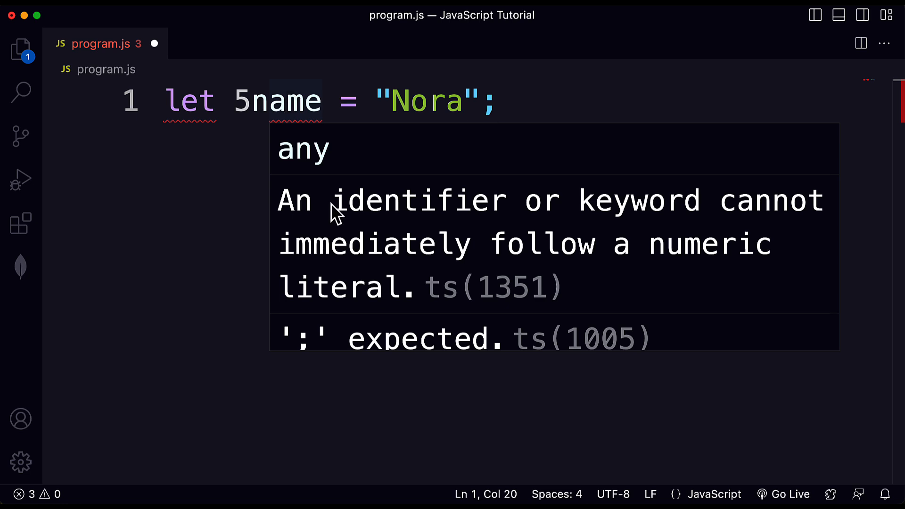
mouse_move(659, 221)
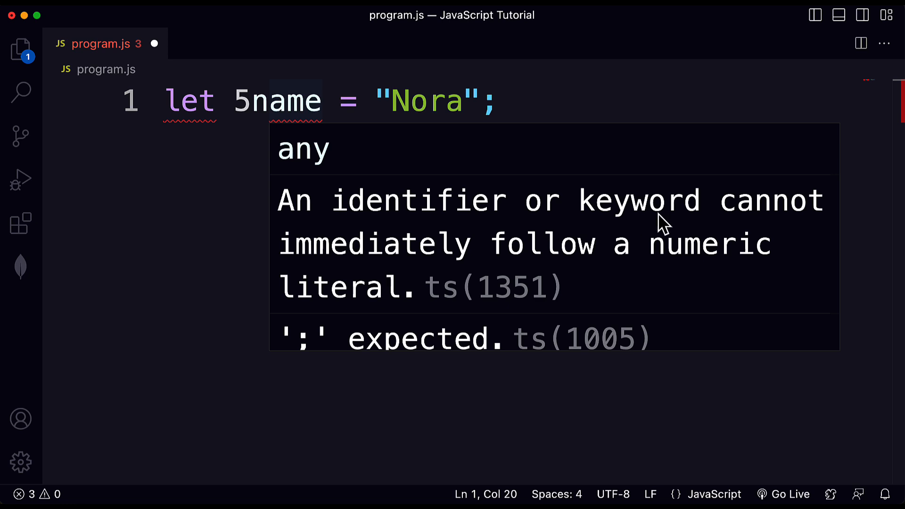
mouse_move(576, 277)
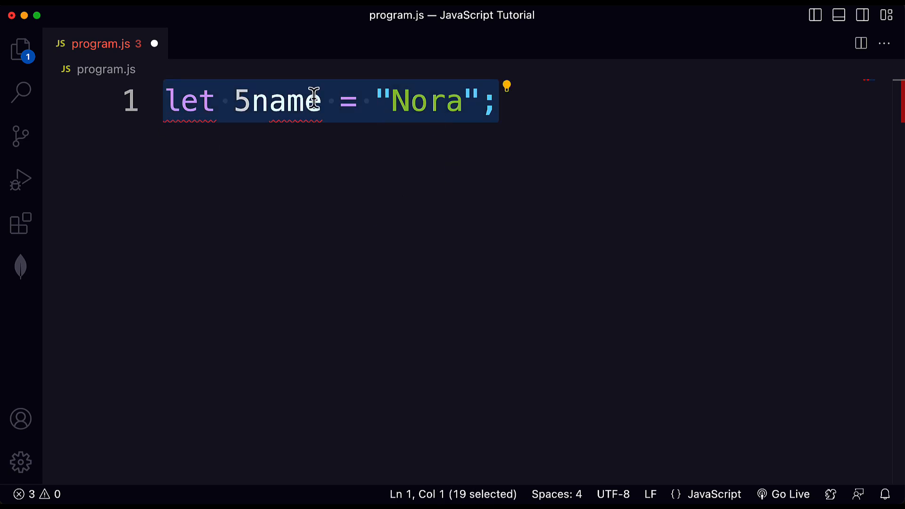
click(516, 113)
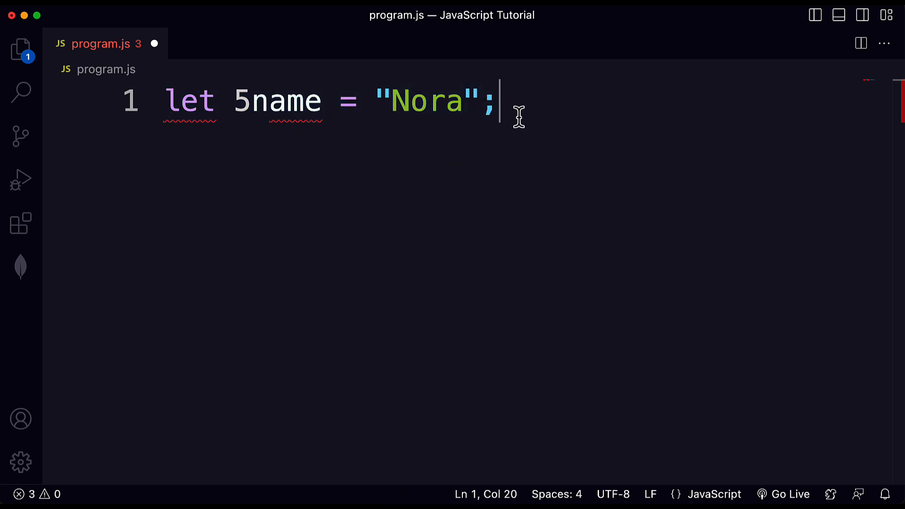
Rename the variable to `my Name` (with a space) and select the flagged name
text(my Name)
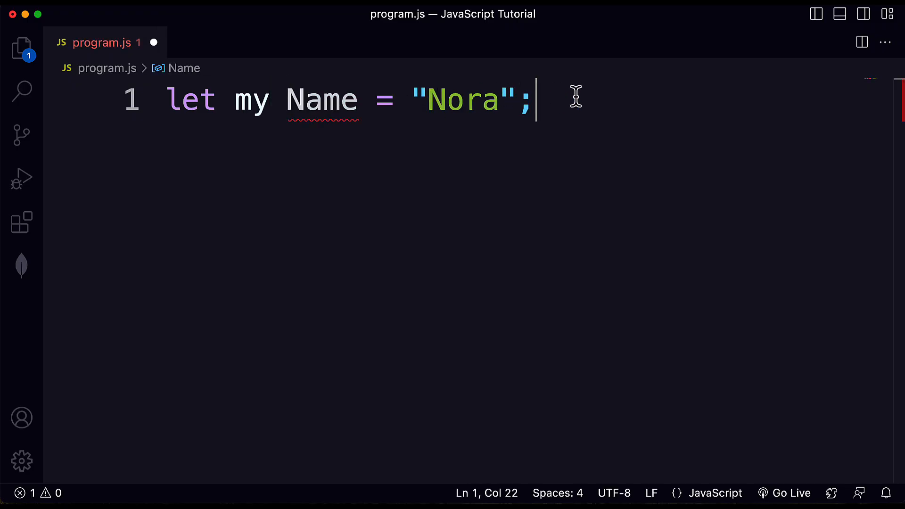
mouse_move(319, 101)
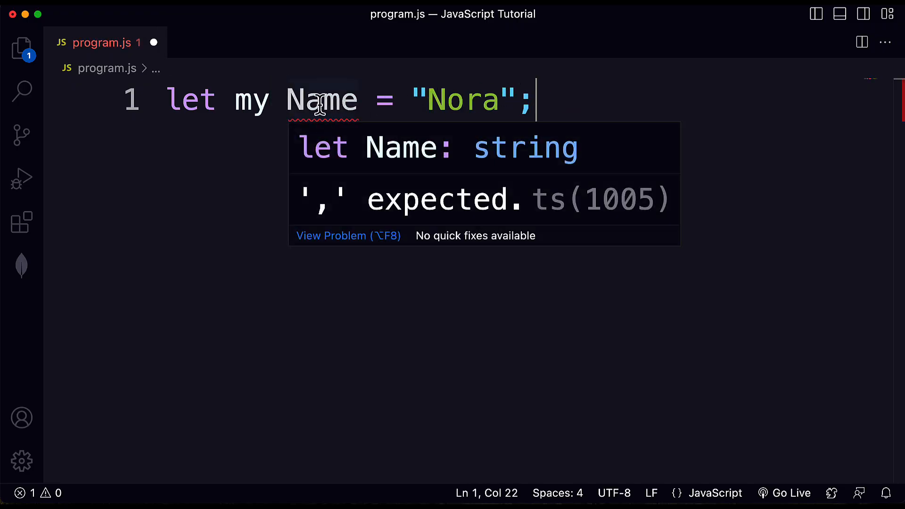
drag(234, 100, 361, 99)
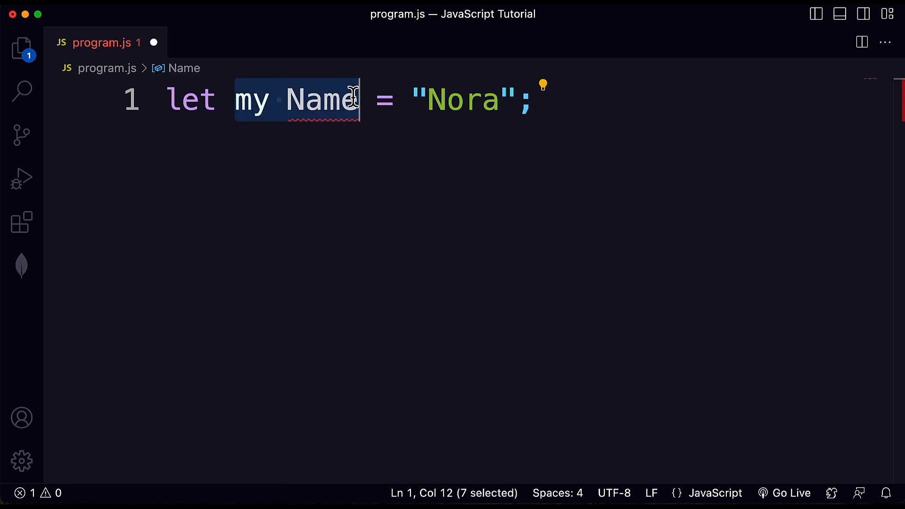
mouse_move(246, 129)
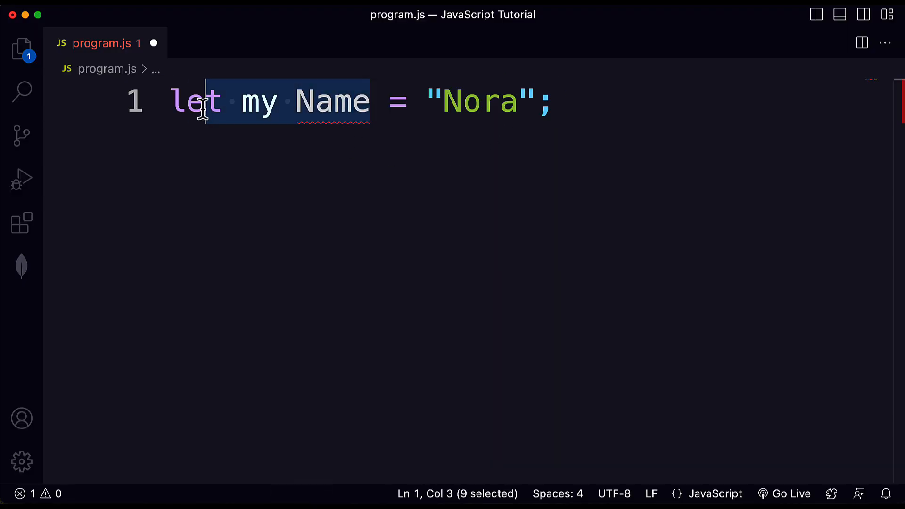
Name the variable `var`, then replace it with the reserved word `const`, which is rejected
text(v)
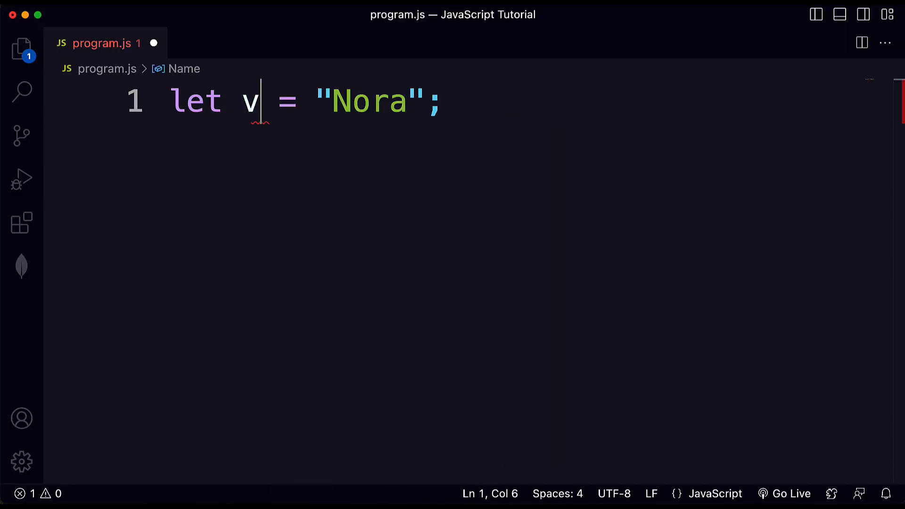
text(ar)
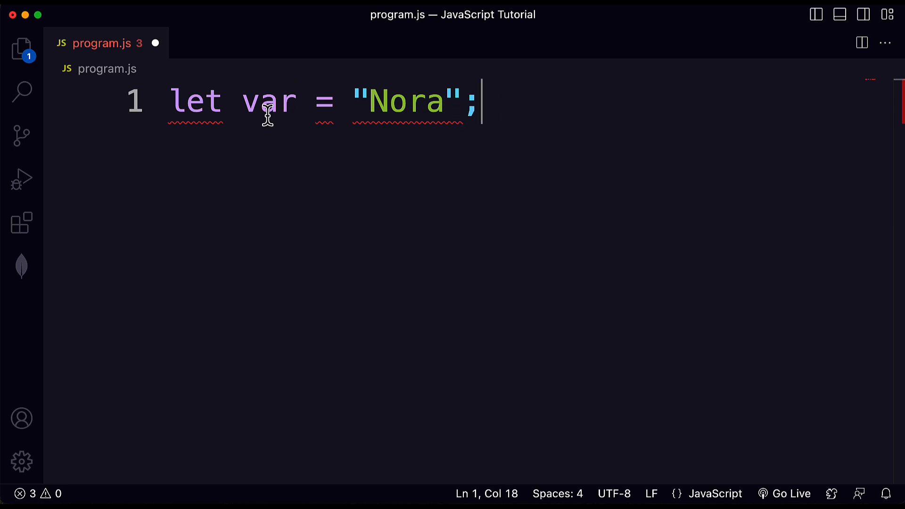
double_click(268, 102)
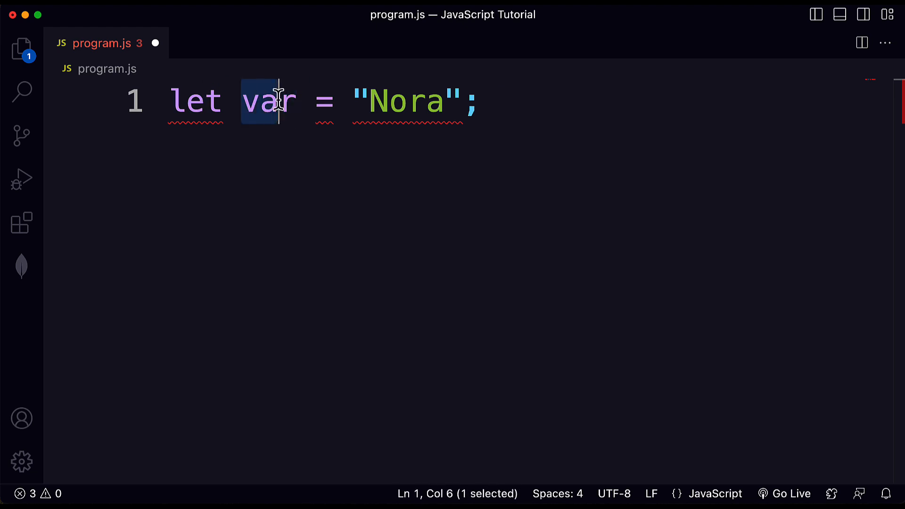
double_click(268, 101)
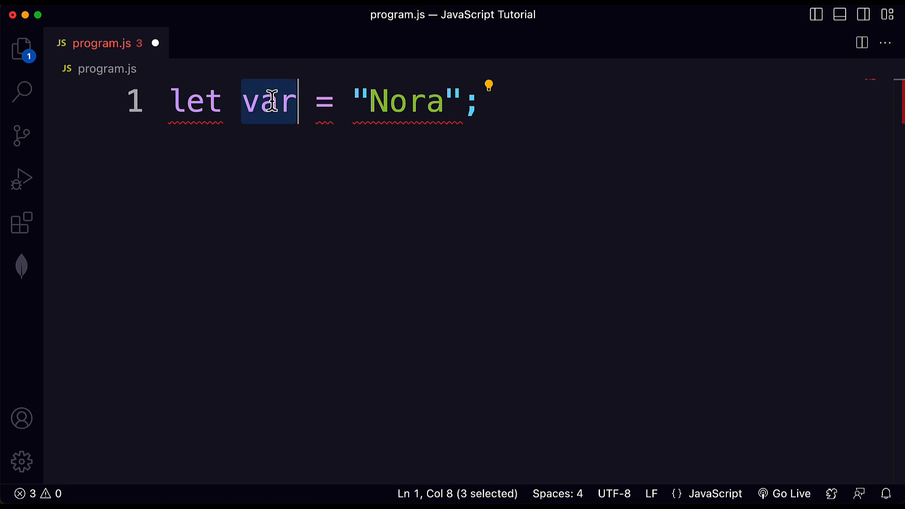
mouse_move(293, 130)
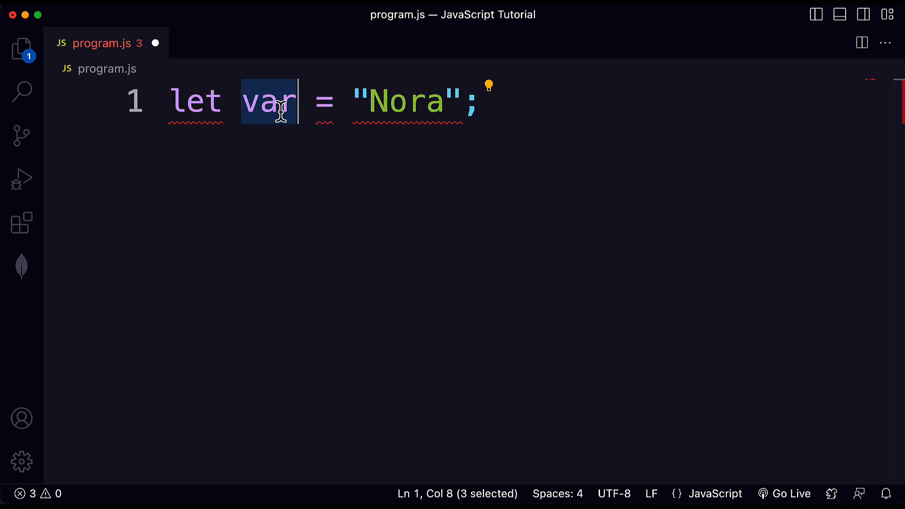
text(const)
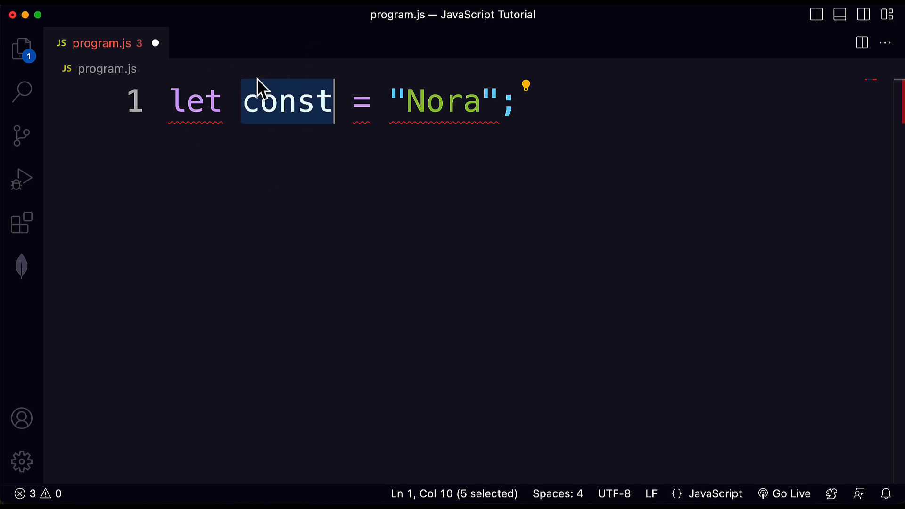
mouse_move(241, 101)
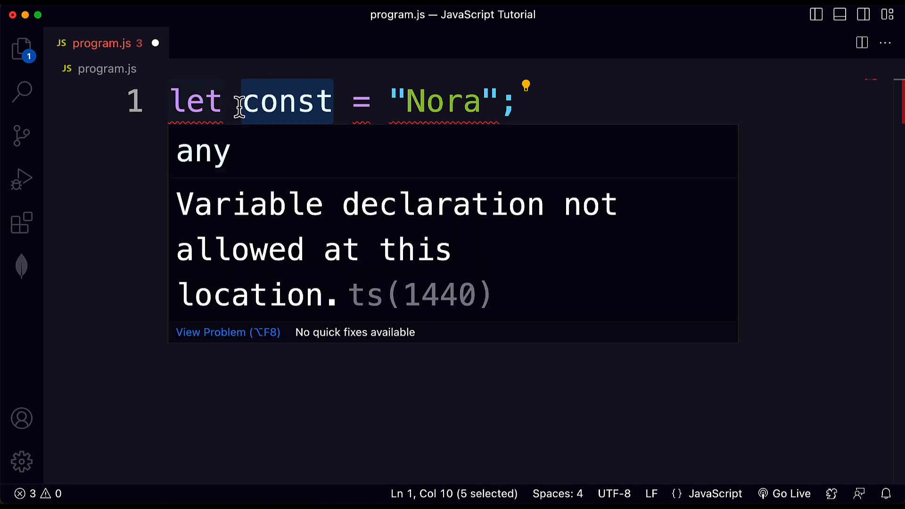
click(530, 113)
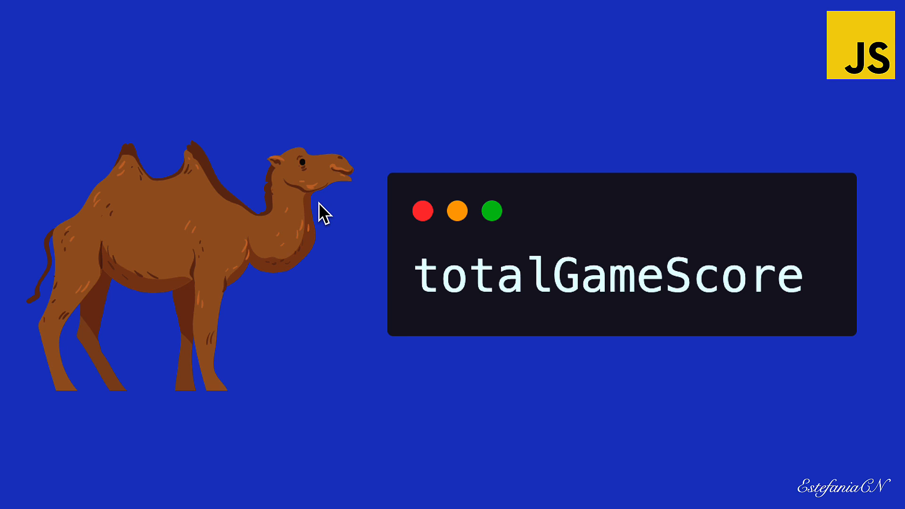
mouse_move(100, 142)
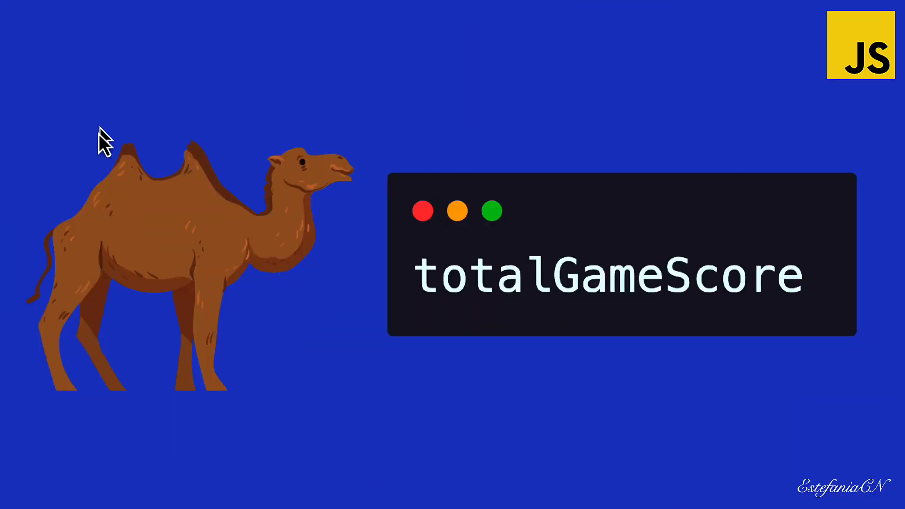